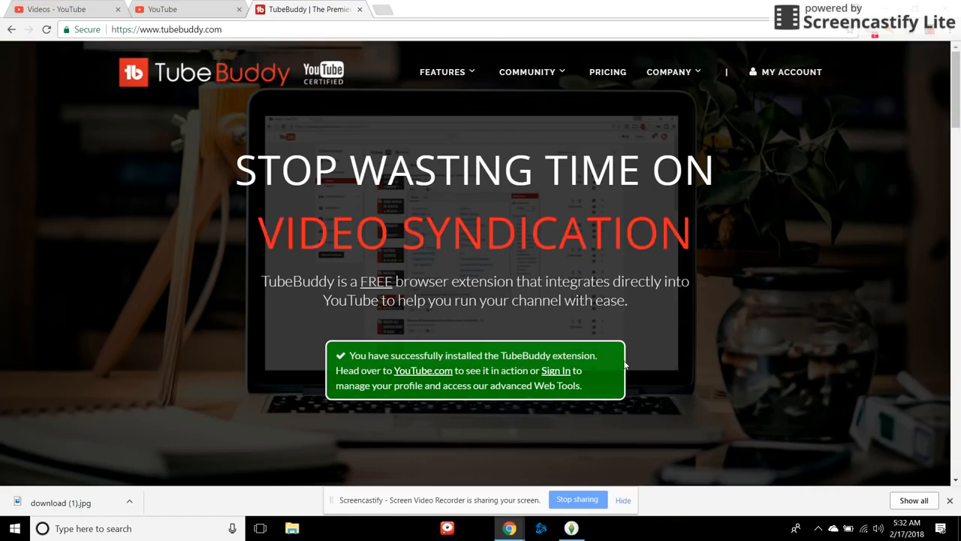
- Show TubeBuddy's Productivity tool list from the Features menu on tubebuddy.com
{"action": "left_click", "coordinate": [444, 72]}
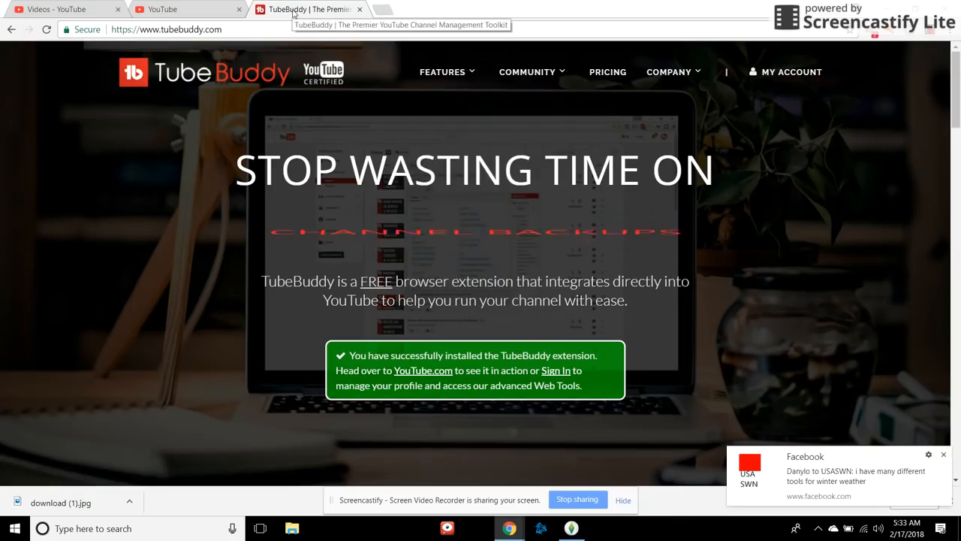
{"action": "left_click", "coordinate": [442, 72]}
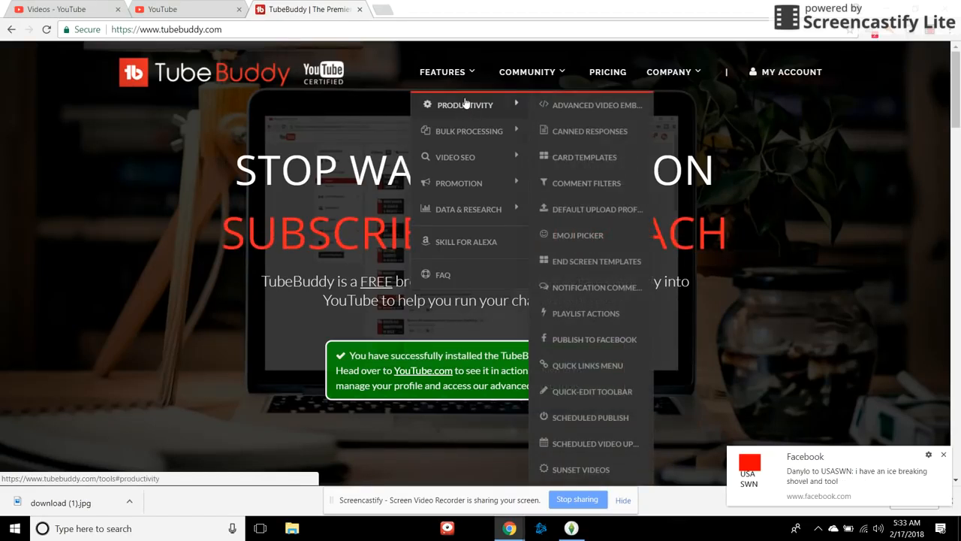
- Switch to the Squad Freestyle video's Info & Settings page and reach the Tag Tools panel
{"action": "left_click", "coordinate": [168, 9]}
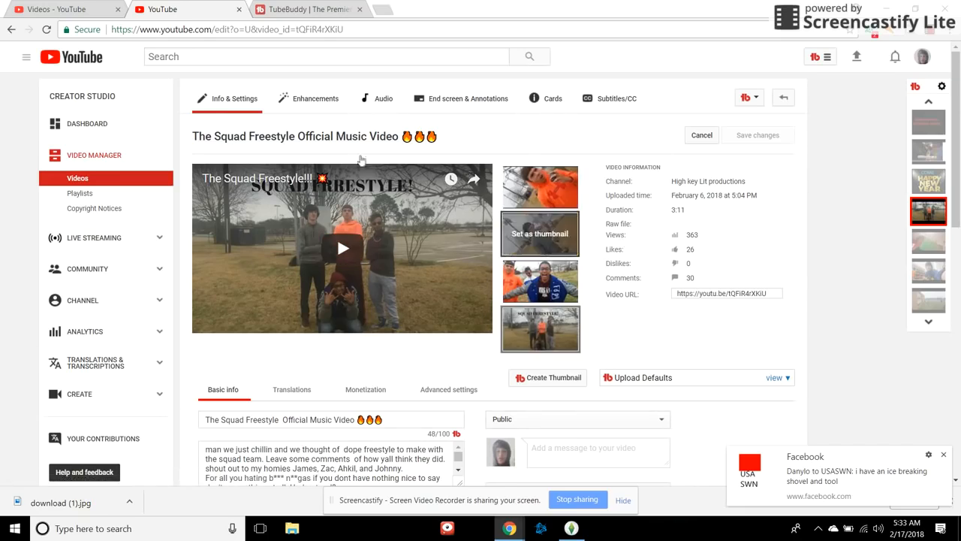
{"action": "scroll", "scroll_direction": "down", "scroll_amount": 3}
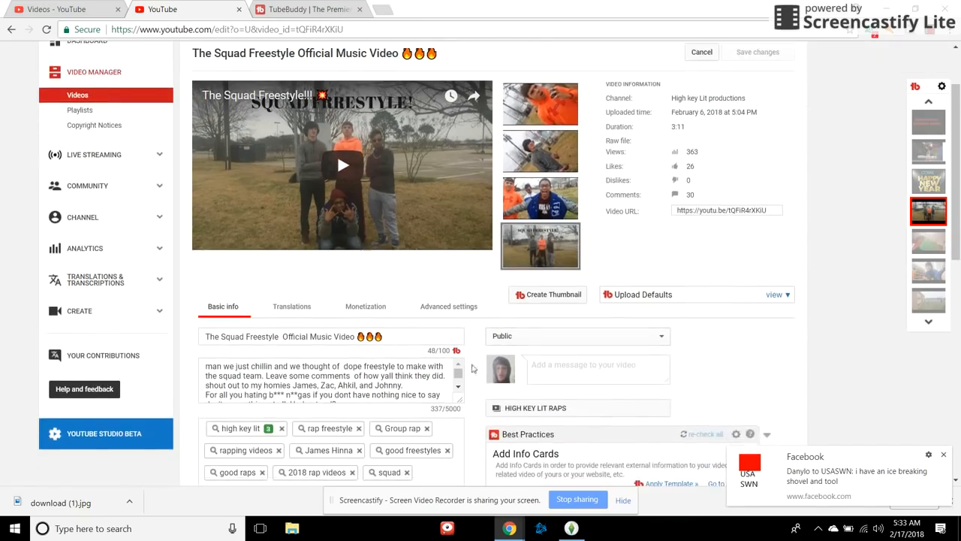
{"action": "scroll", "scroll_direction": "down", "scroll_amount": 3}
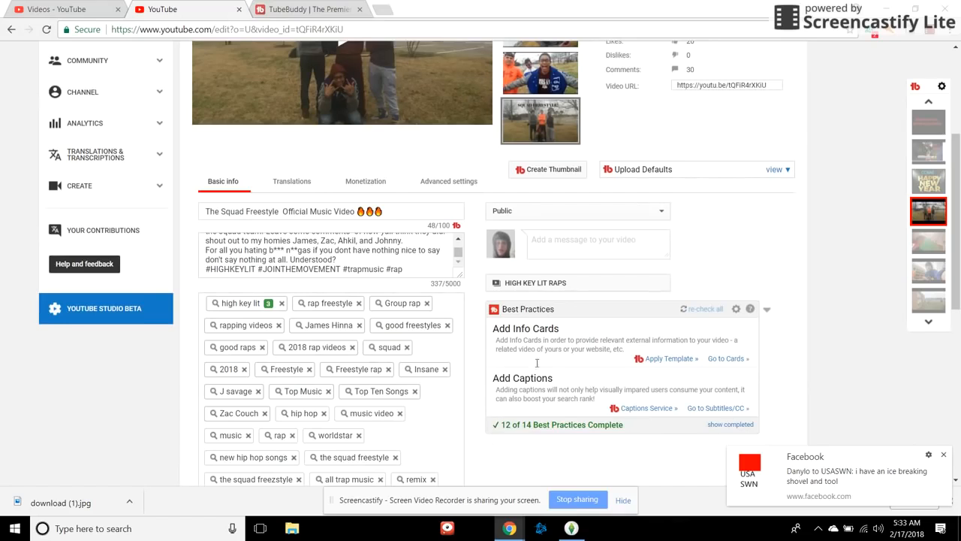
{"action": "mouse_move", "coordinate": [592, 350]}
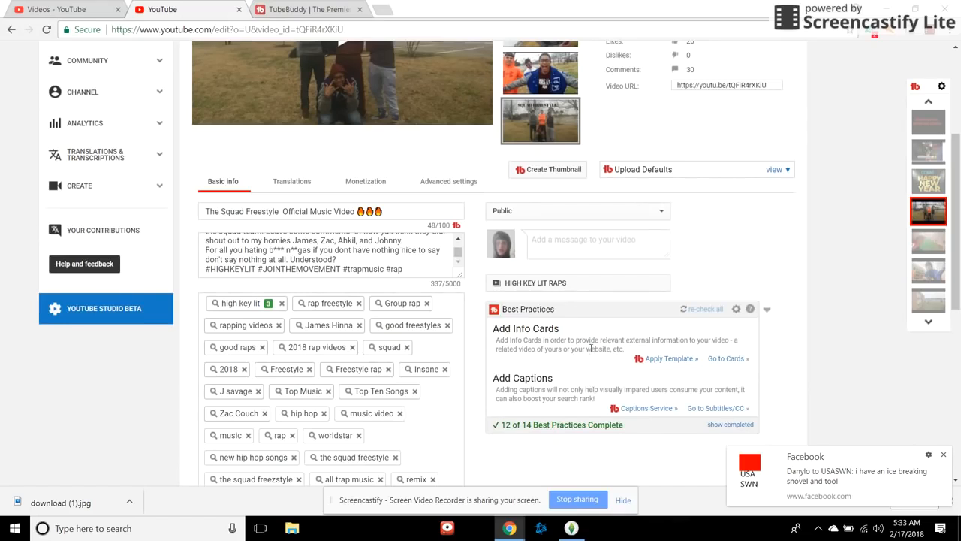
{"action": "mouse_move", "coordinate": [583, 342]}
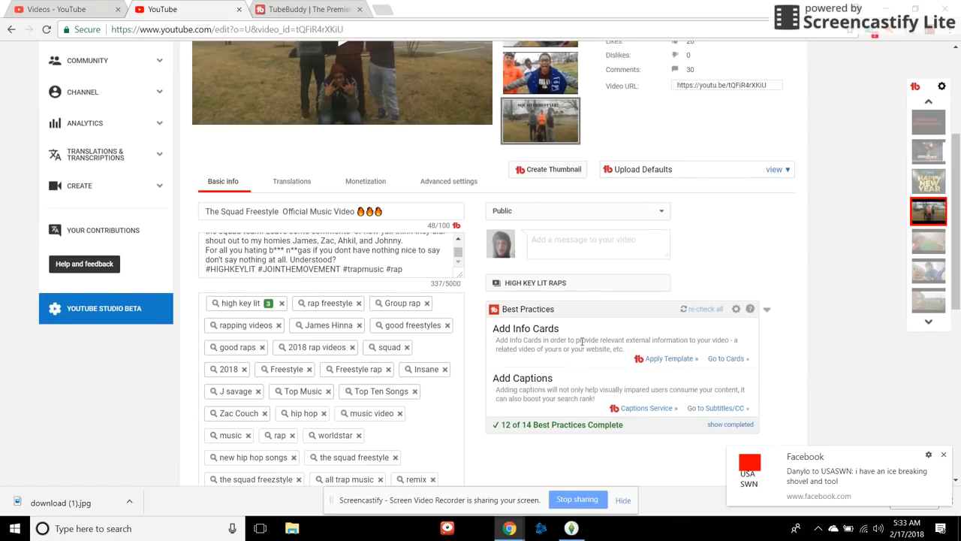
{"action": "scroll", "scroll_direction": "down", "scroll_amount": 3}
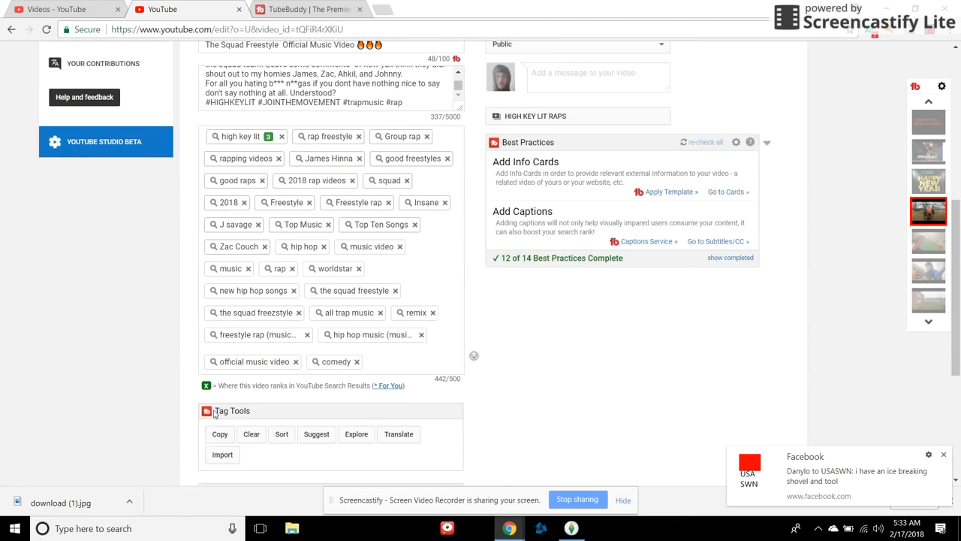
{"action": "mouse_move", "coordinate": [315, 435]}
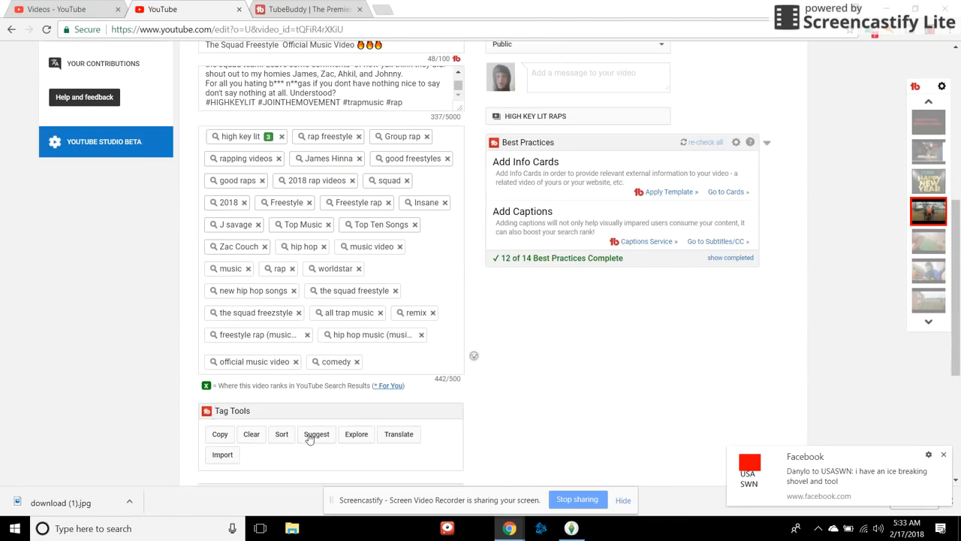
- Fill the tag list to 499/500 with TubeBuddy's suggested tags such as hip hop music
{"action": "left_click", "coordinate": [315, 434]}
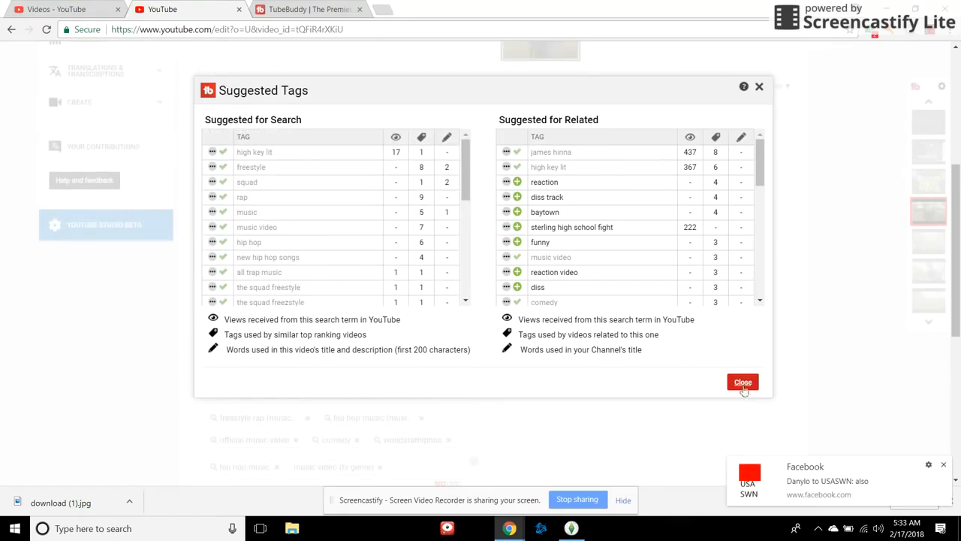
{"action": "left_click", "coordinate": [741, 381]}
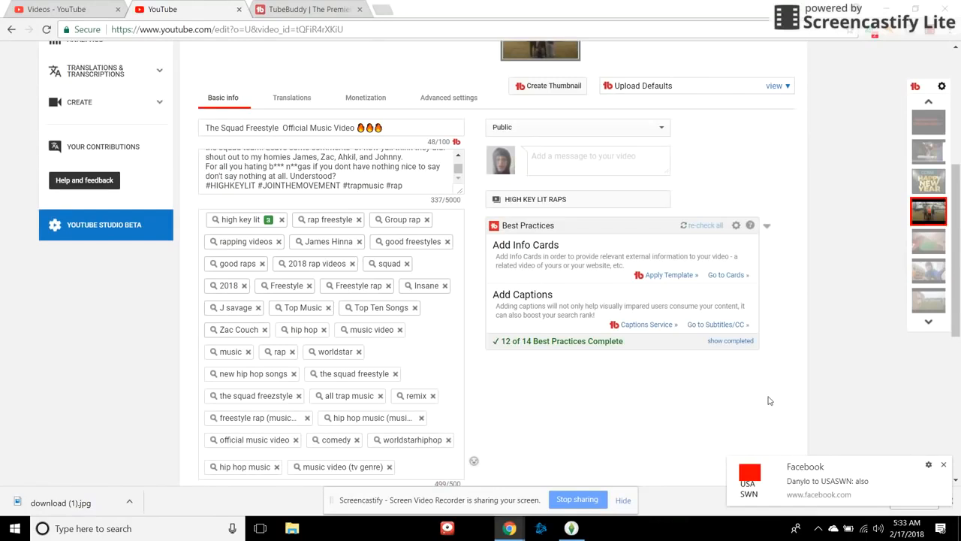
{"action": "mouse_move", "coordinate": [748, 370]}
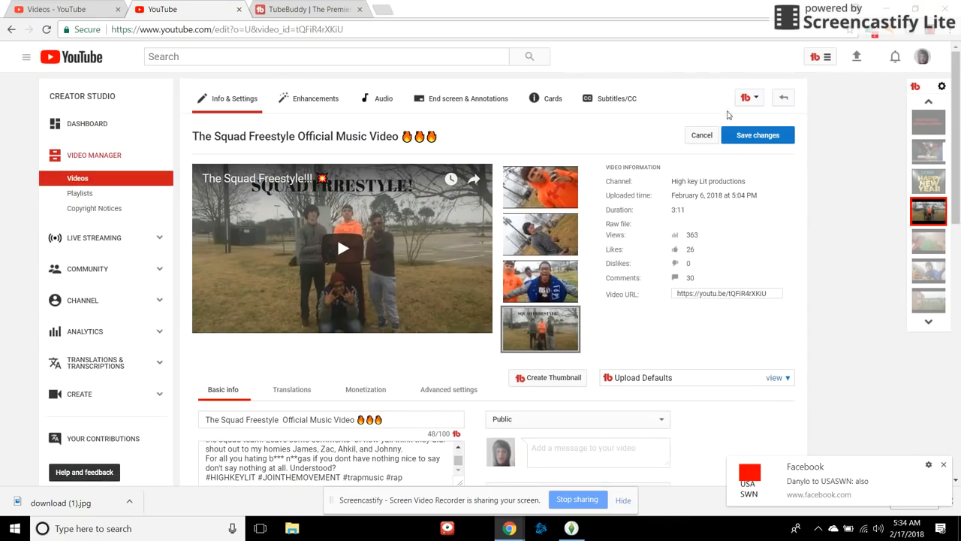
- Show the Social Monitor's Twitter mentions of this video from TubeBuddy's Promote tools
{"action": "left_click", "coordinate": [747, 97]}
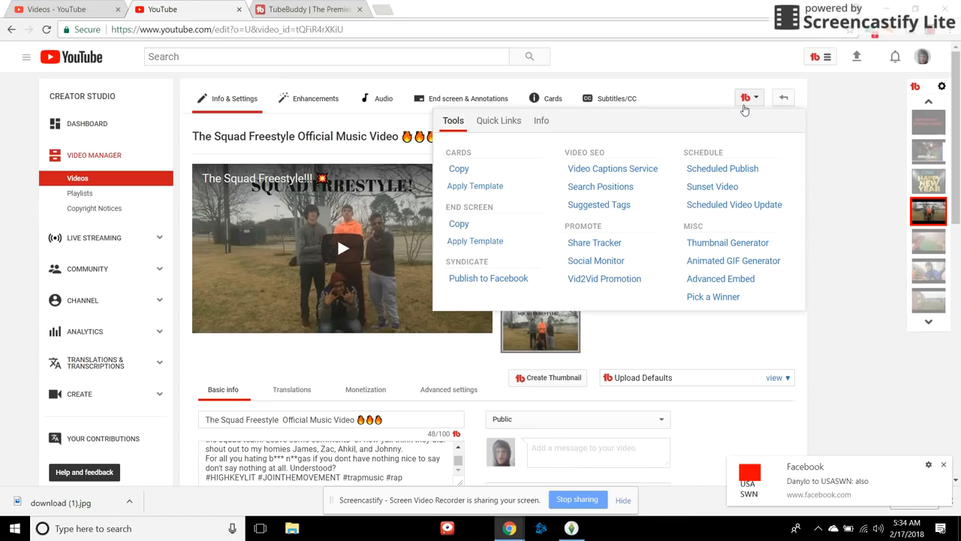
{"action": "mouse_move", "coordinate": [610, 260]}
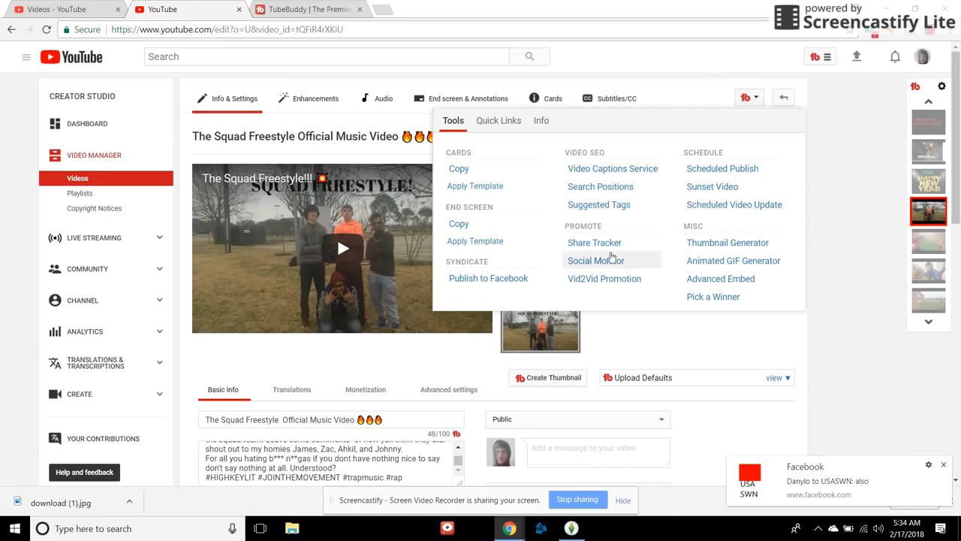
{"action": "left_click", "coordinate": [595, 260]}
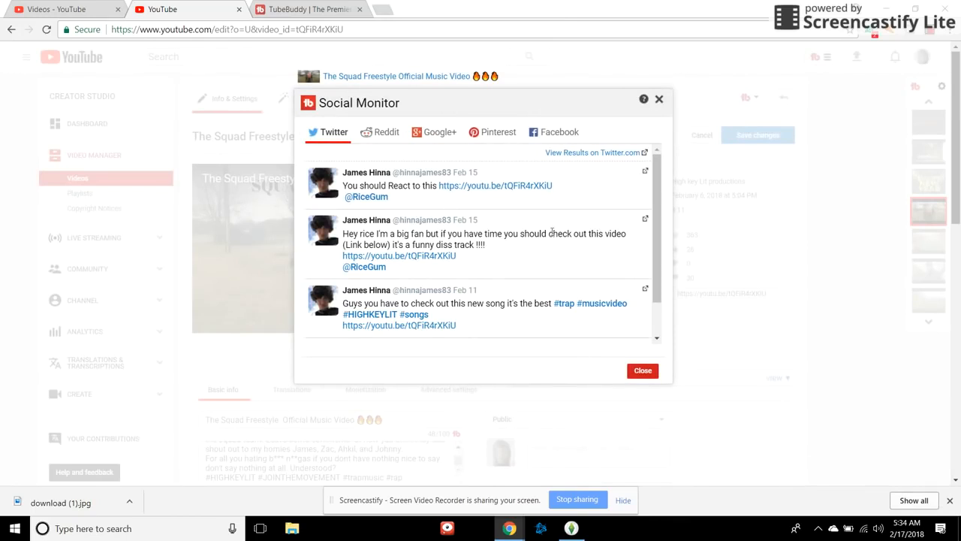
{"action": "scroll", "scroll_direction": "down", "scroll_amount": 3}
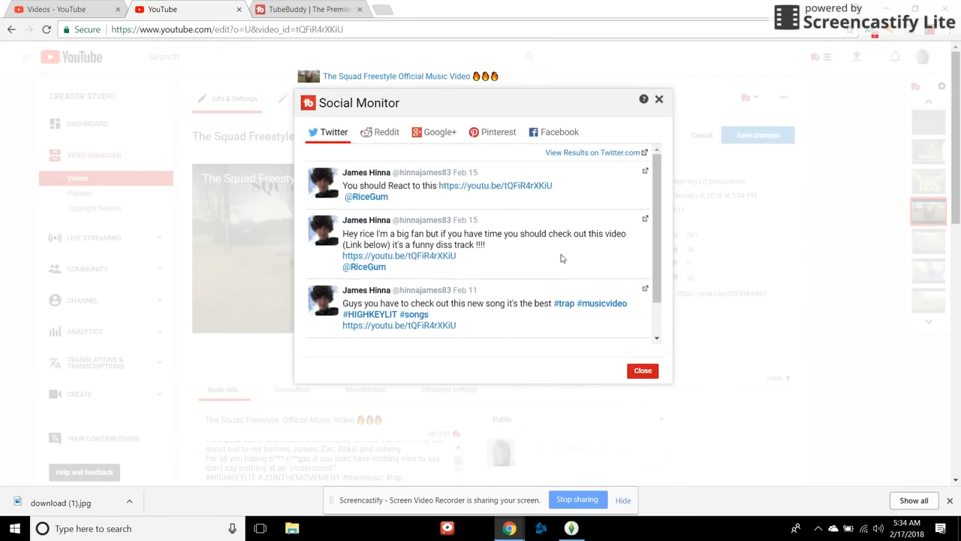
{"action": "mouse_move", "coordinate": [660, 99]}
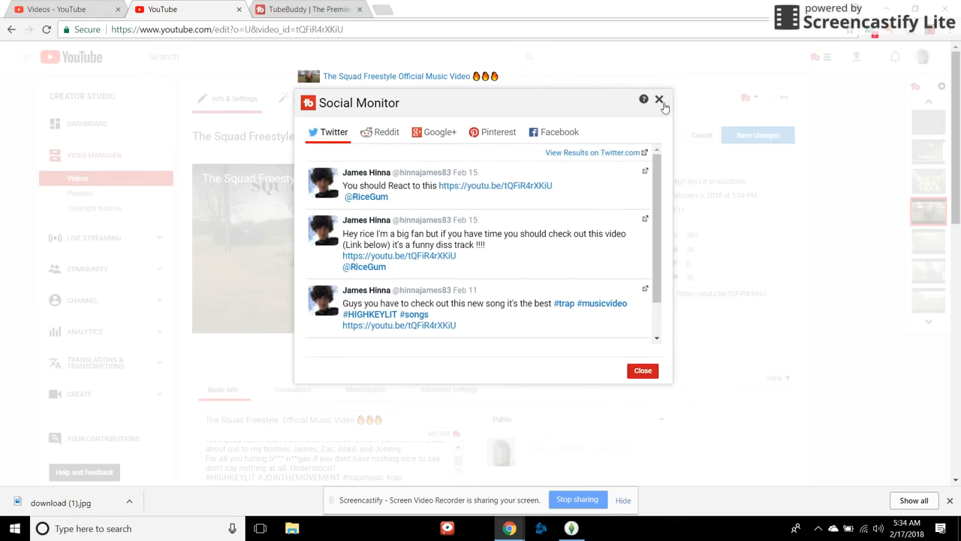
- Leave the Social Monitor and start editing the Potato Lays diss track lyric video
{"action": "left_click", "coordinate": [661, 100]}
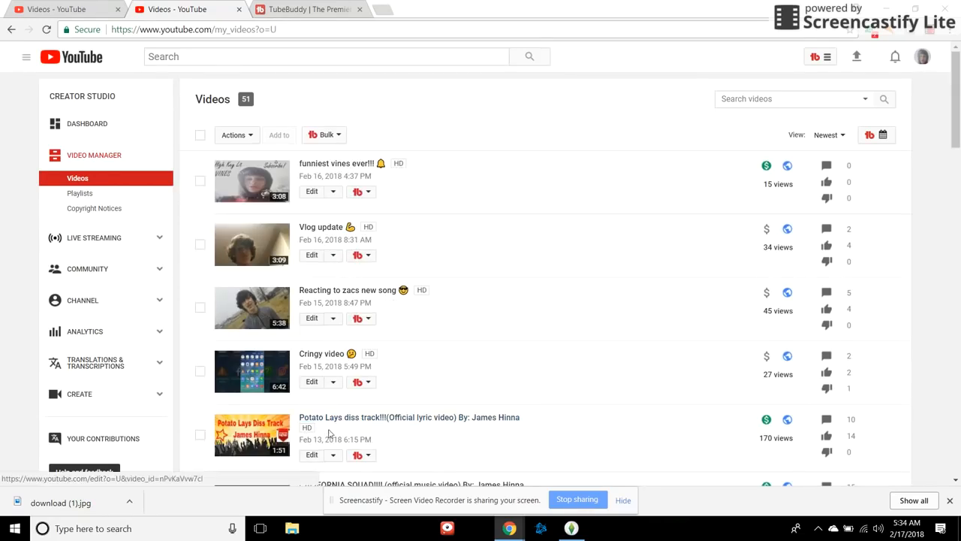
{"action": "scroll", "scroll_direction": "down", "scroll_amount": 3}
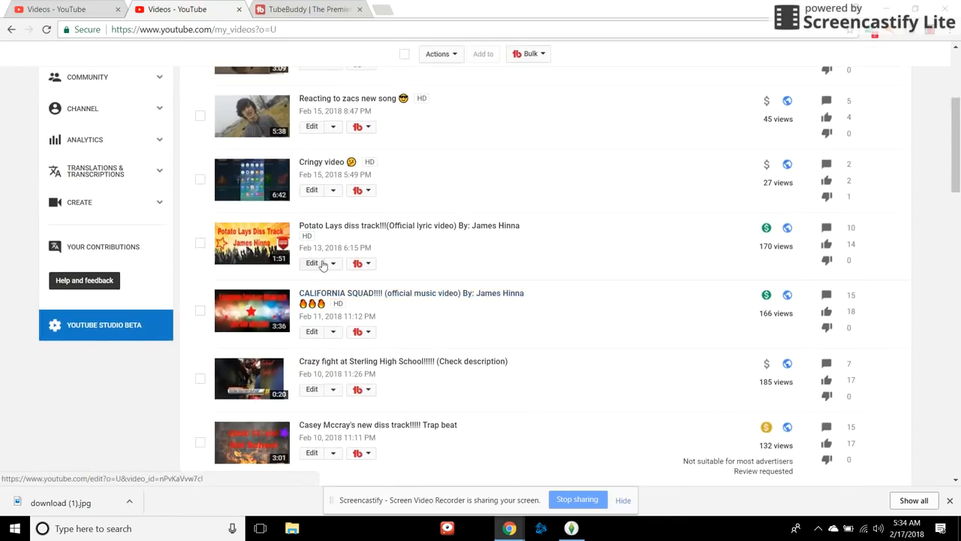
{"action": "left_click", "coordinate": [311, 263]}
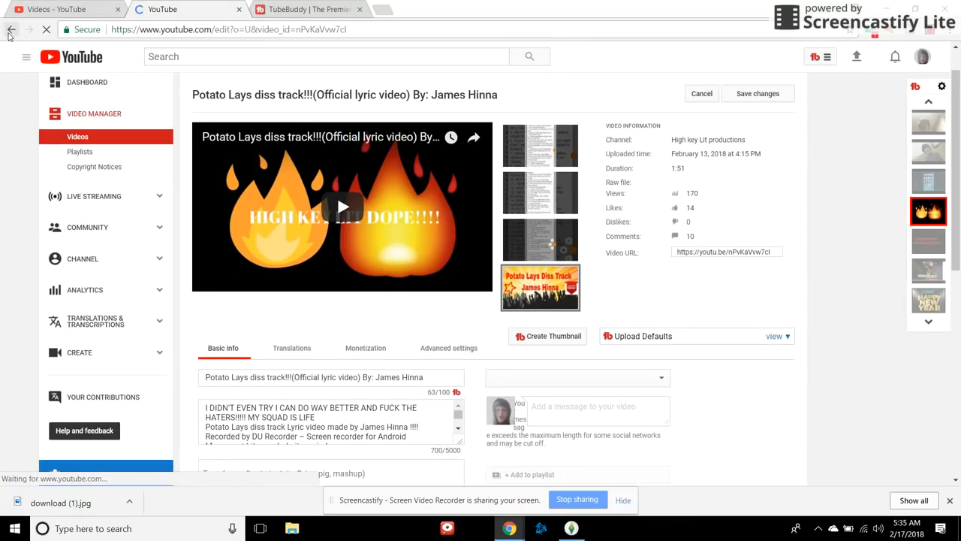
- Return to the Video Manager uploads list and follow the TubeBuddy upgrade link
{"action": "left_click", "coordinate": [12, 31]}
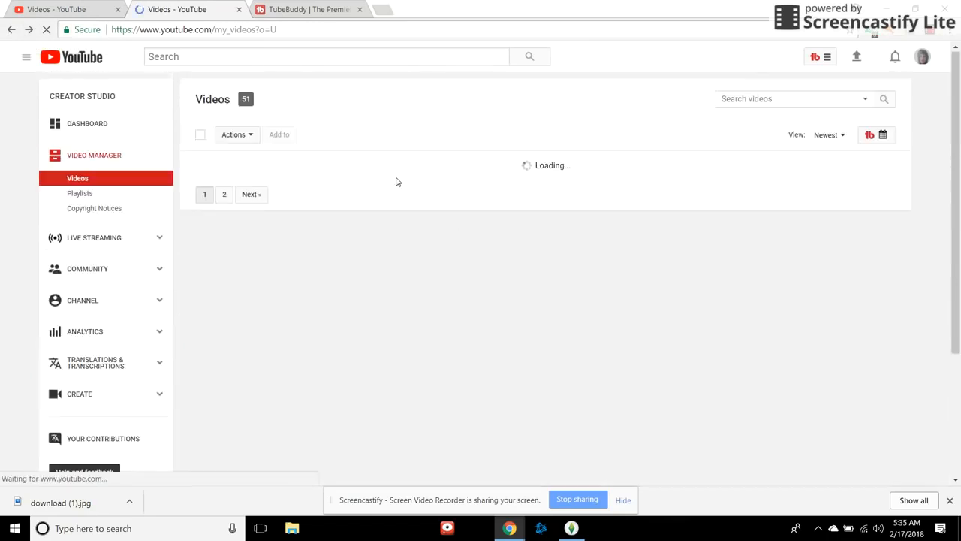
{"action": "scroll", "scroll_direction": "down", "scroll_amount": 3}
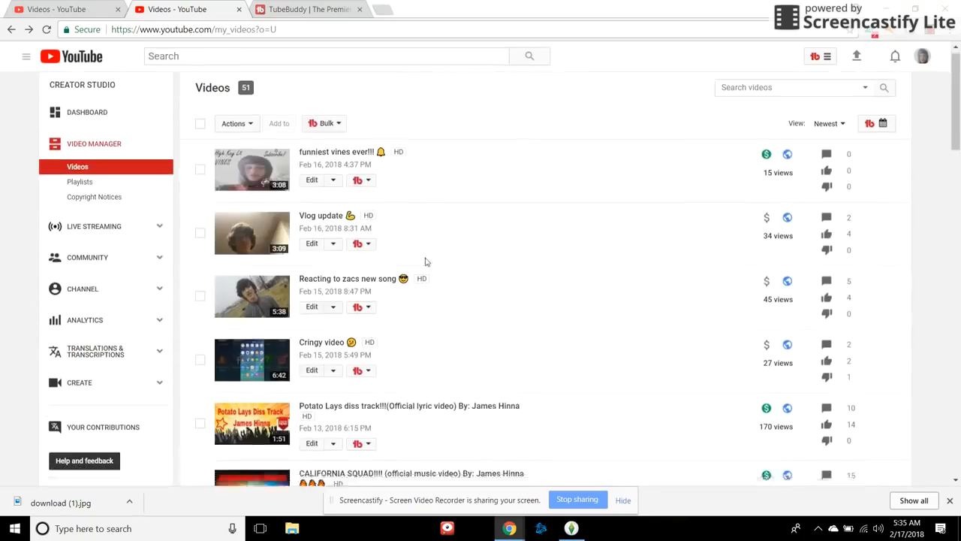
{"action": "scroll", "scroll_direction": "down", "scroll_amount": 3}
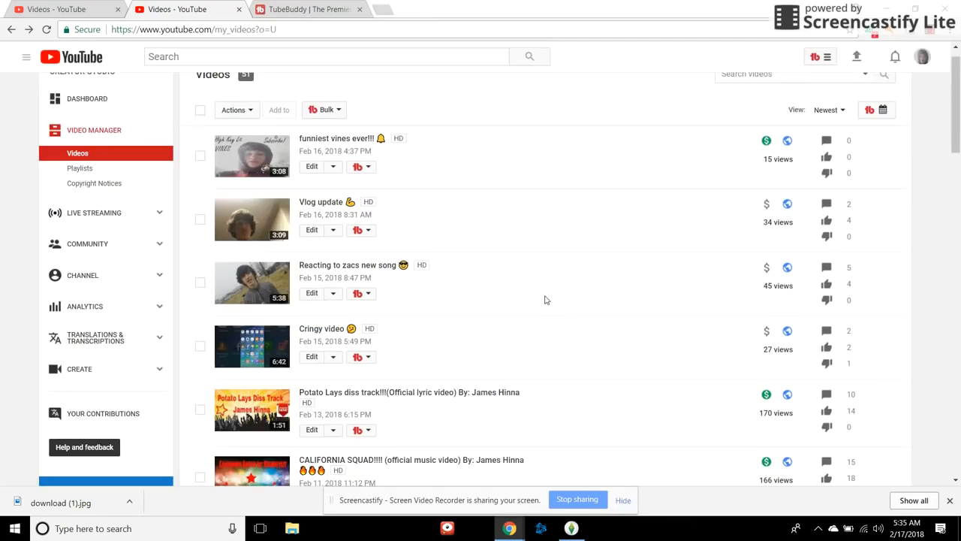
{"action": "scroll", "scroll_direction": "down", "scroll_amount": 3}
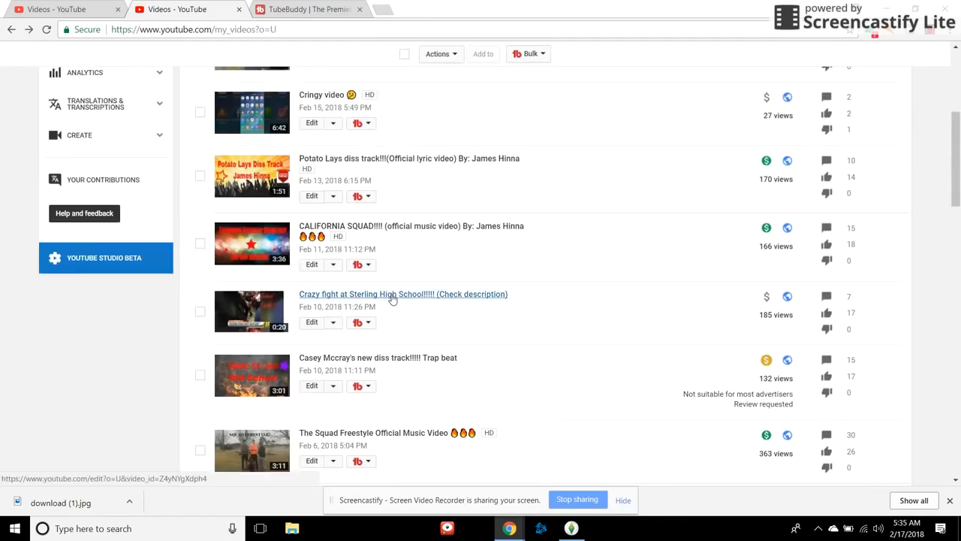
{"action": "scroll", "scroll_direction": "down", "scroll_amount": 3}
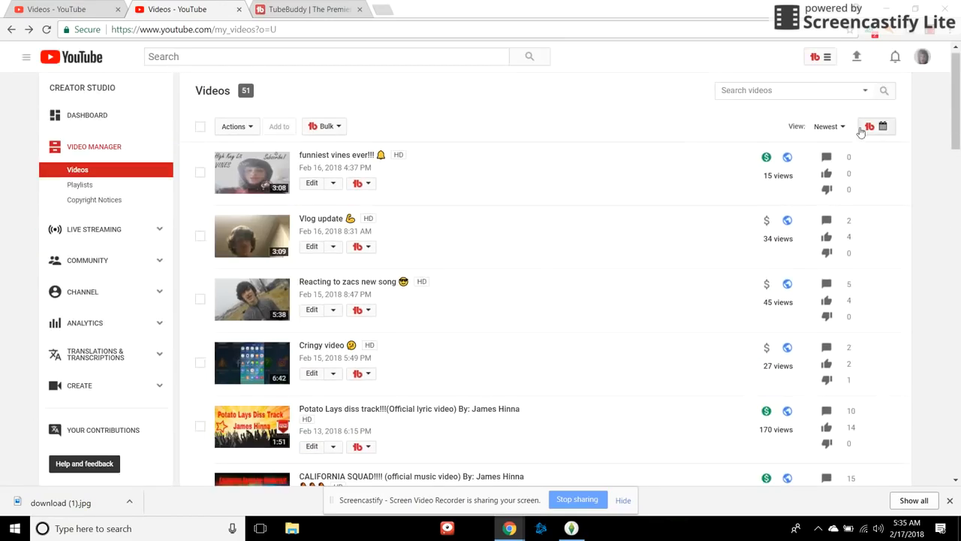
{"action": "left_click", "coordinate": [868, 126]}
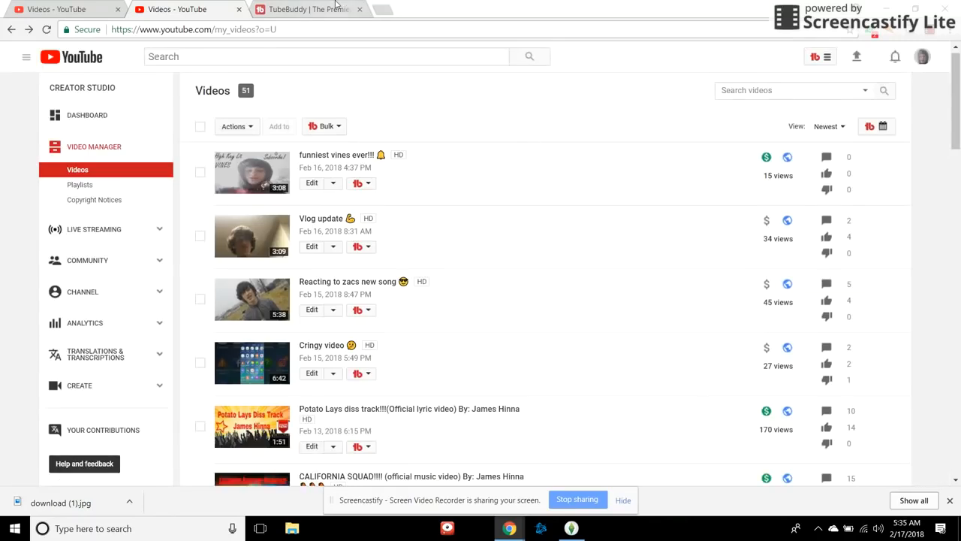
- View TubeBuddy's Pricing page tab, then come back to the 'Videos - YouTube' tab
{"action": "left_click", "coordinate": [308, 9]}
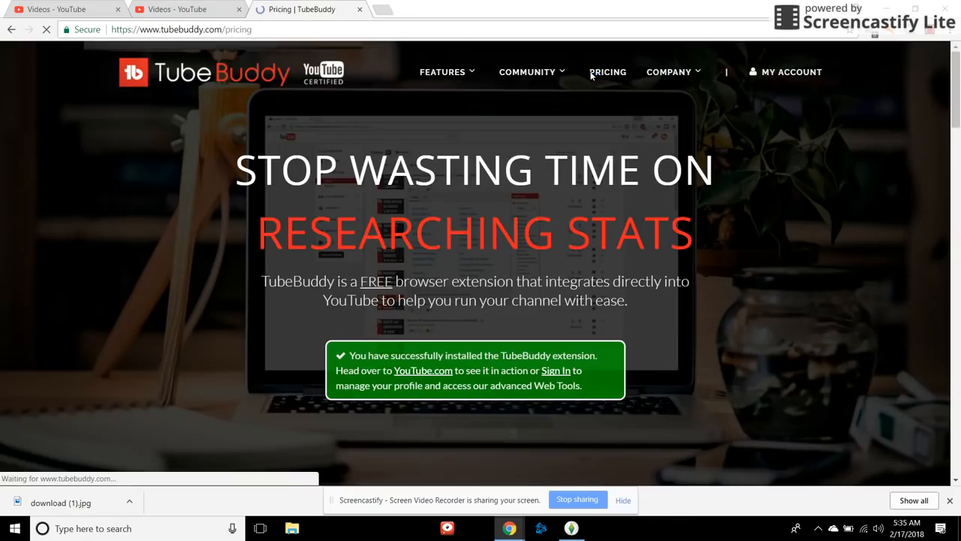
{"action": "left_click", "coordinate": [180, 9]}
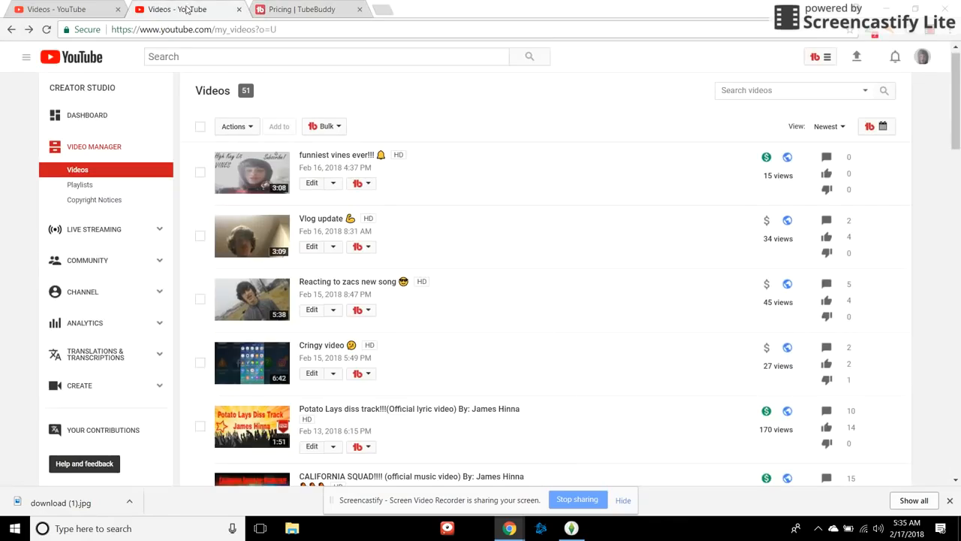
{"action": "mouse_move", "coordinate": [362, 158]}
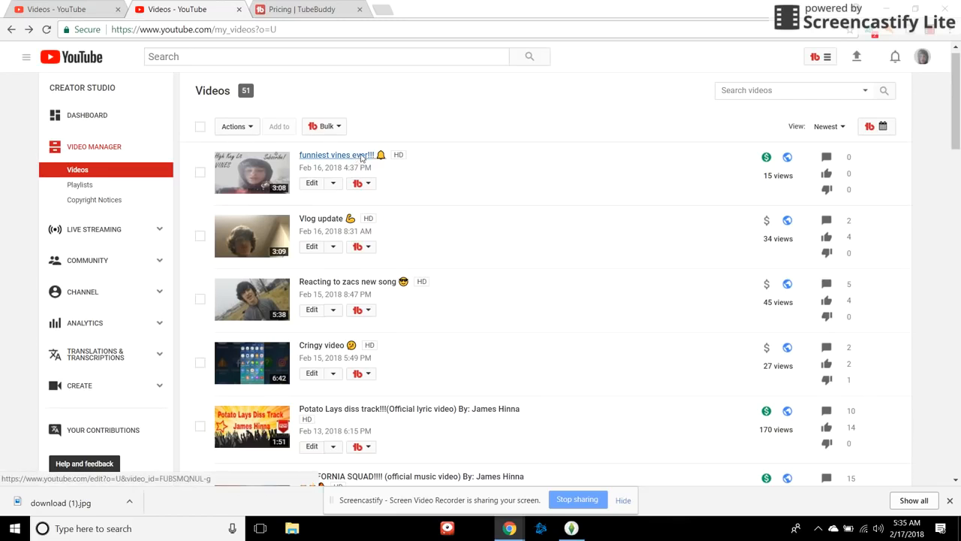
- Edit 'funniest vines ever!!!' and reach its Tag Tools and Best Practices panels
{"action": "left_click", "coordinate": [350, 155]}
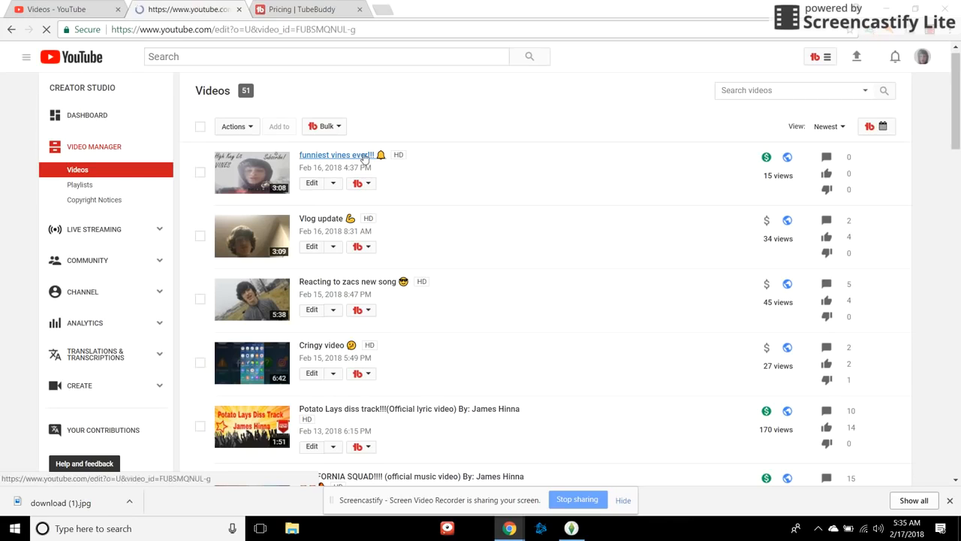
{"action": "left_click", "coordinate": [355, 155]}
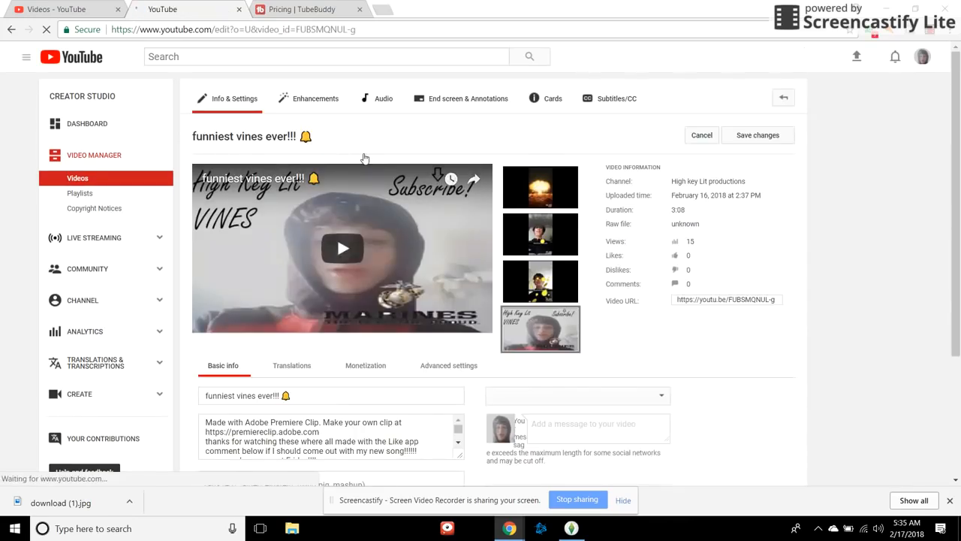
{"action": "scroll", "scroll_direction": "down", "scroll_amount": 3}
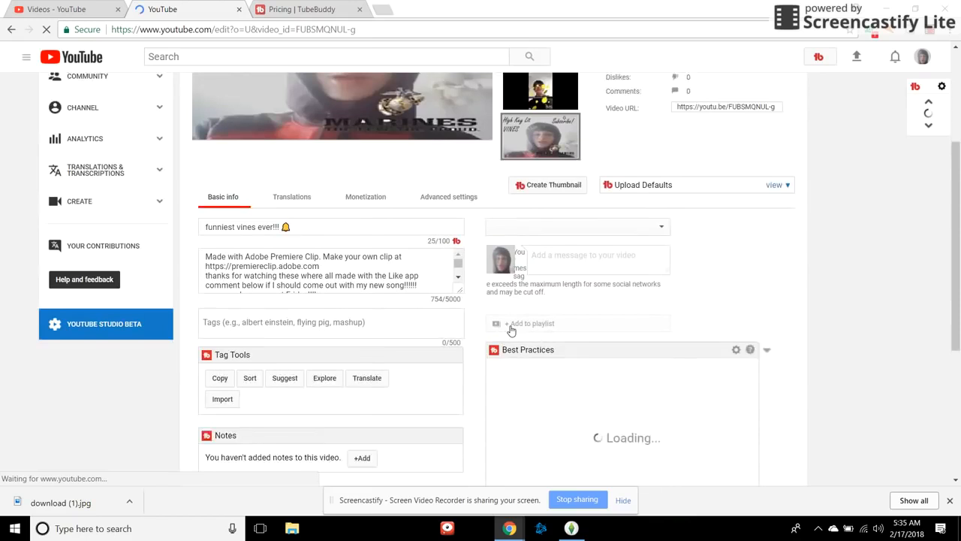
{"action": "scroll", "scroll_direction": "down", "scroll_amount": 3}
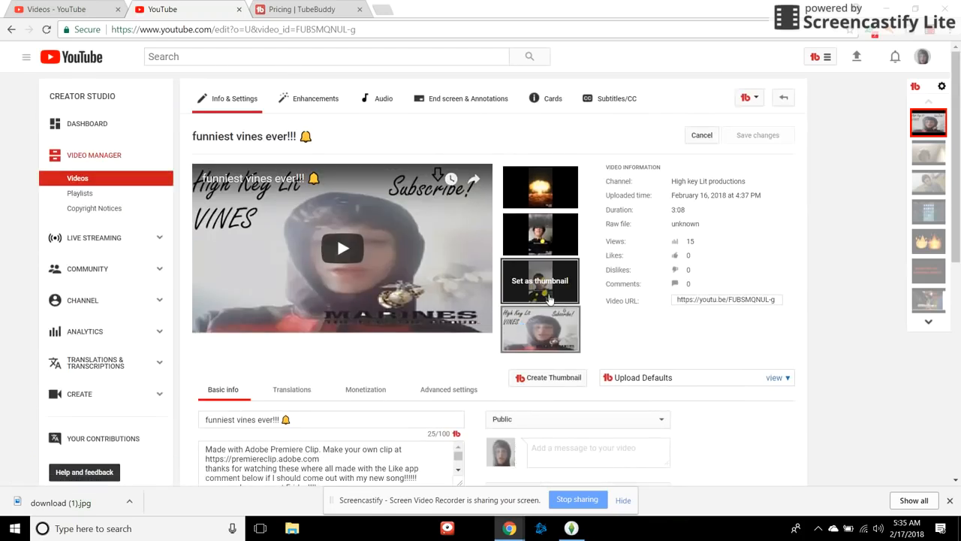
{"action": "mouse_move", "coordinate": [531, 304]}
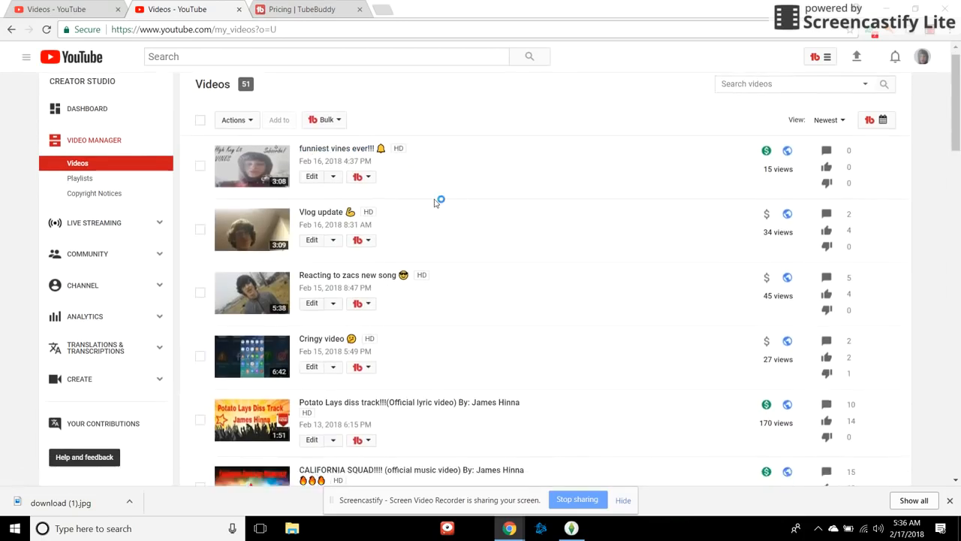
- Browse the full Videos list, then show the TubeBuddy menu with its bulk tools
{"action": "scroll", "scroll_direction": "down", "scroll_amount": 3}
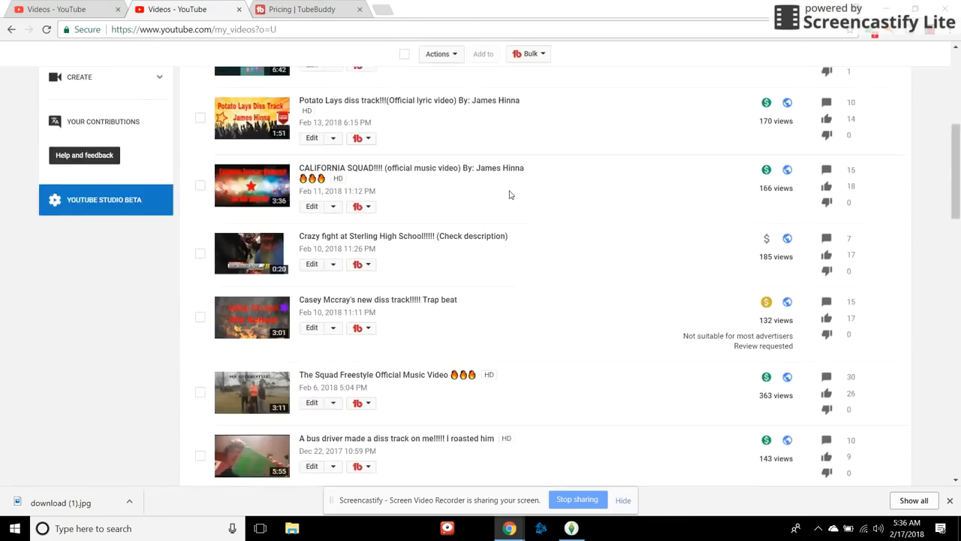
{"action": "scroll", "scroll_direction": "down", "scroll_amount": 3}
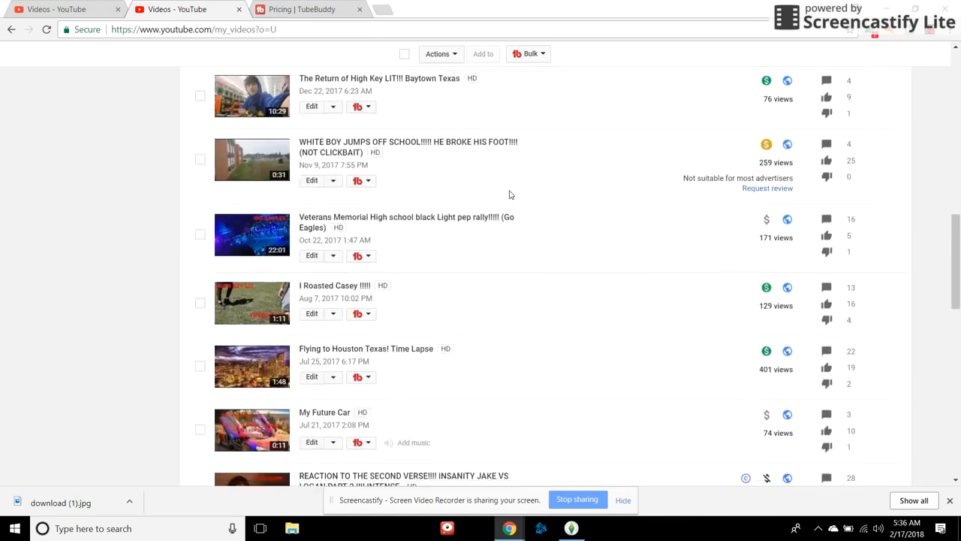
{"action": "scroll", "scroll_direction": "down", "scroll_amount": 3}
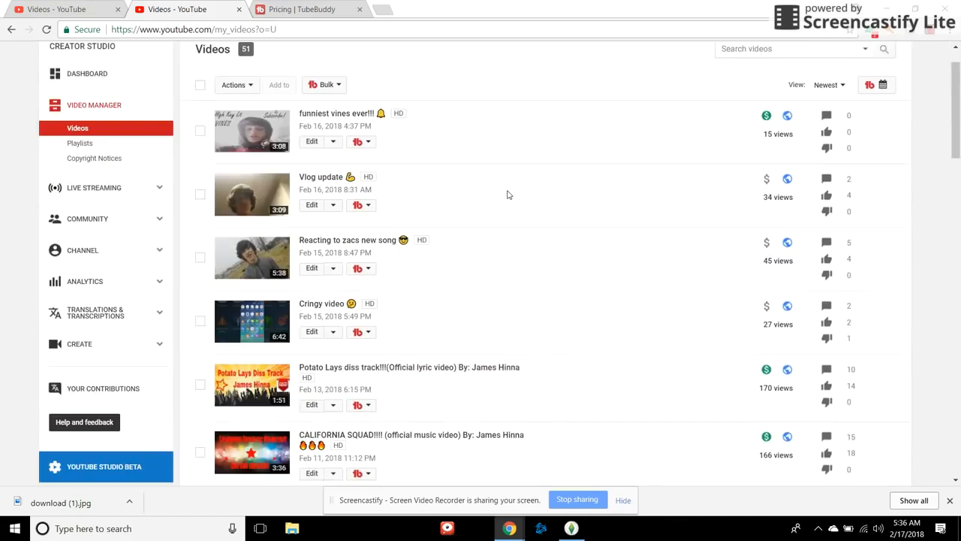
{"action": "scroll", "scroll_direction": "down", "scroll_amount": 3}
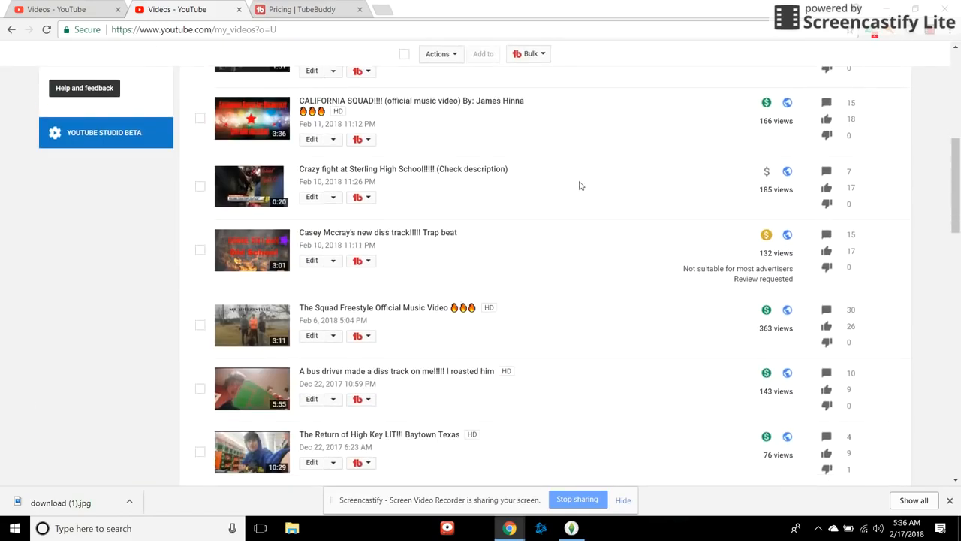
{"action": "scroll", "scroll_direction": "down", "scroll_amount": 3}
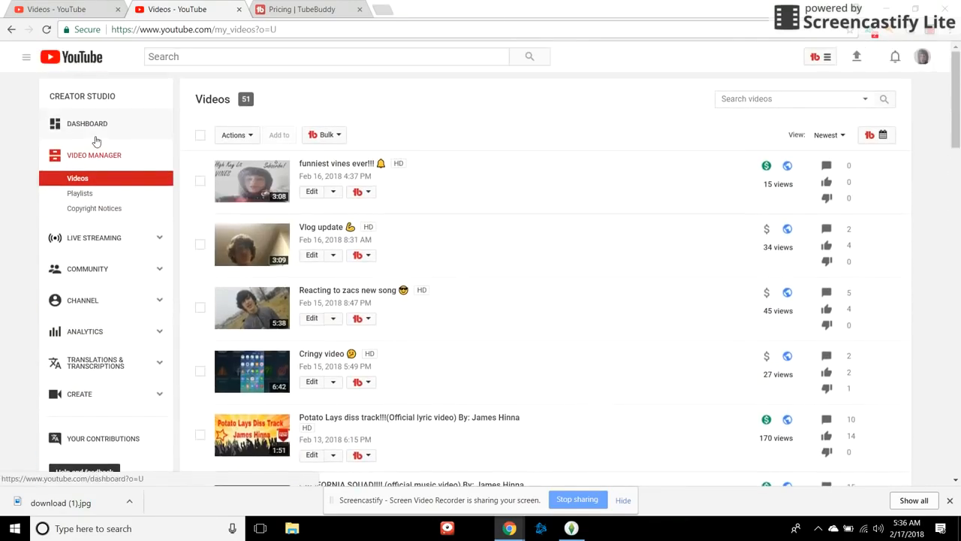
{"action": "mouse_move", "coordinate": [525, 94]}
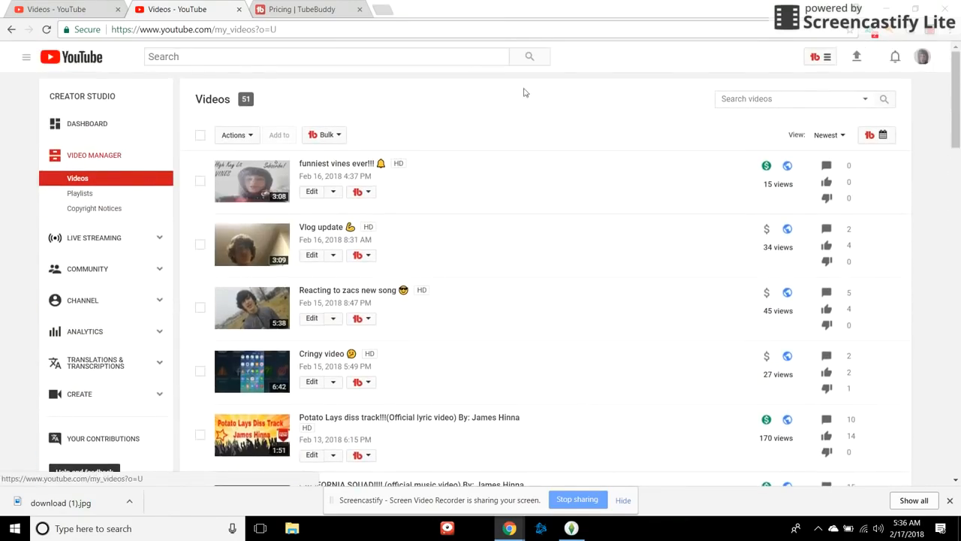
{"action": "left_click", "coordinate": [814, 57]}
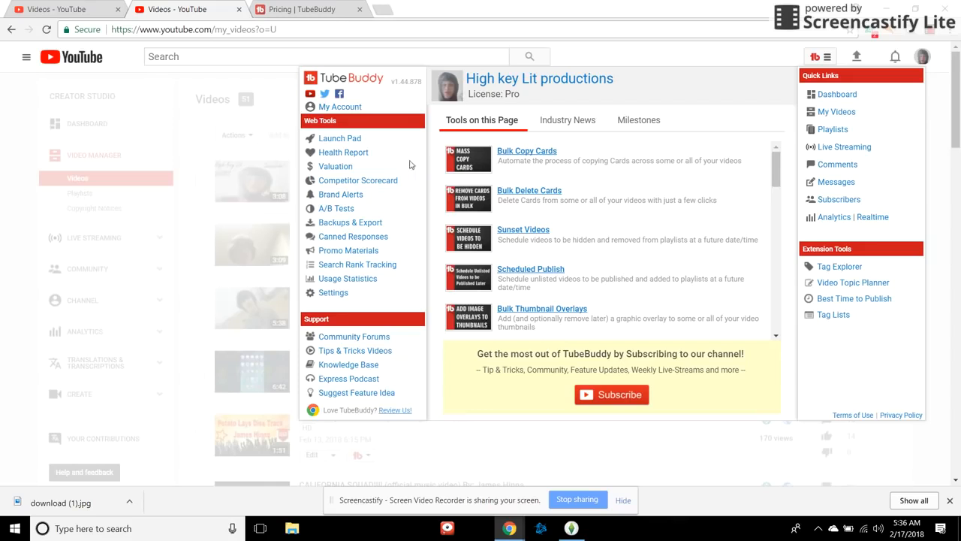
{"action": "mouse_move", "coordinate": [236, 282]}
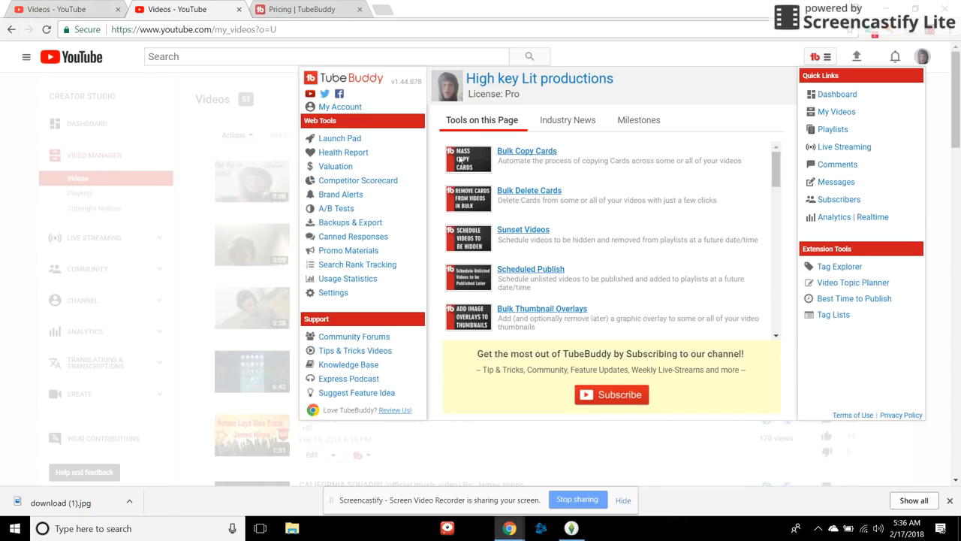
- Review the Milestones tab, then leave the menu on the Industry News headlines
{"action": "left_click", "coordinate": [639, 120]}
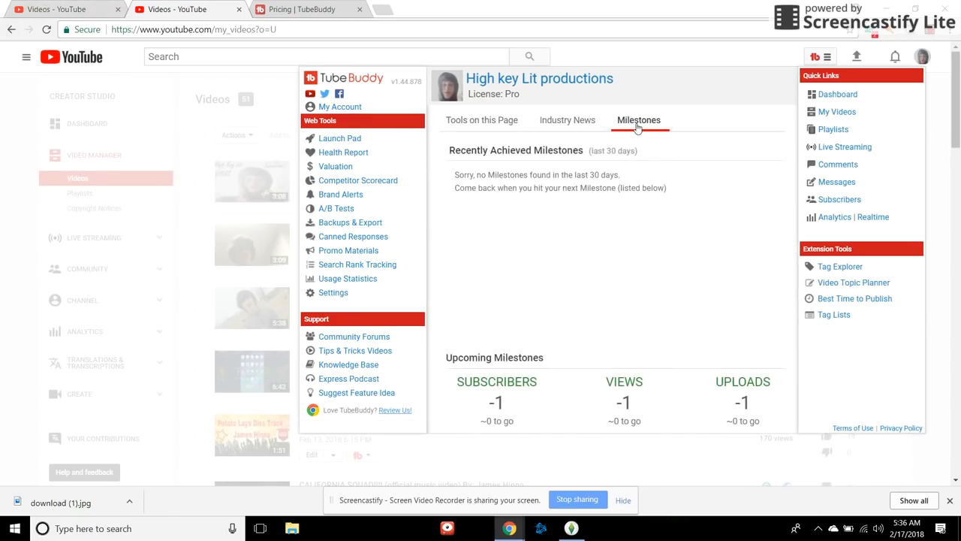
{"action": "left_click", "coordinate": [568, 121]}
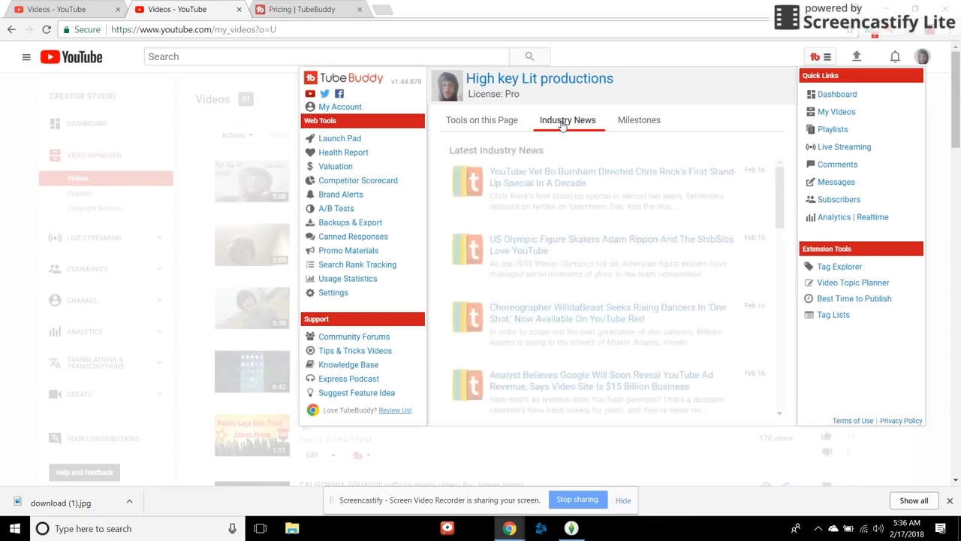
{"action": "left_click", "coordinate": [640, 120]}
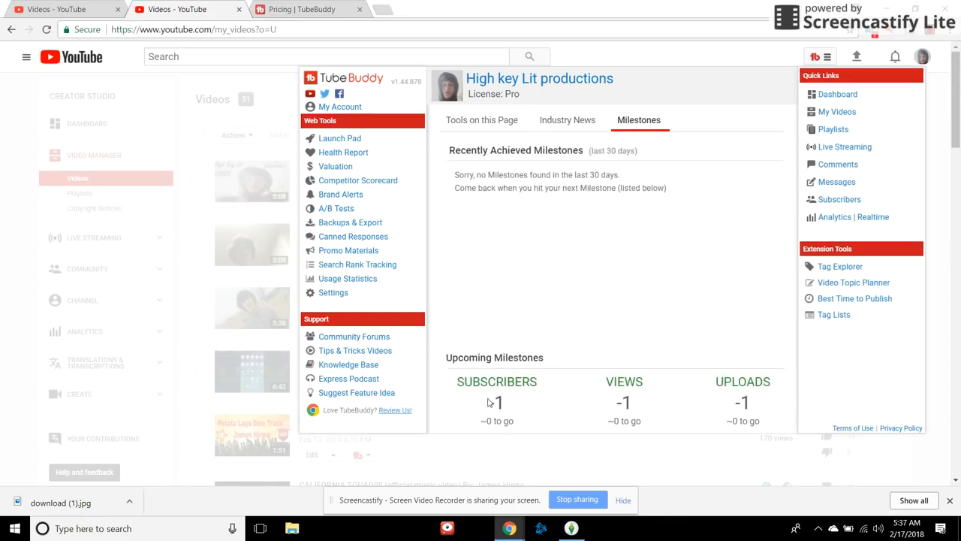
{"action": "left_click", "coordinate": [568, 120]}
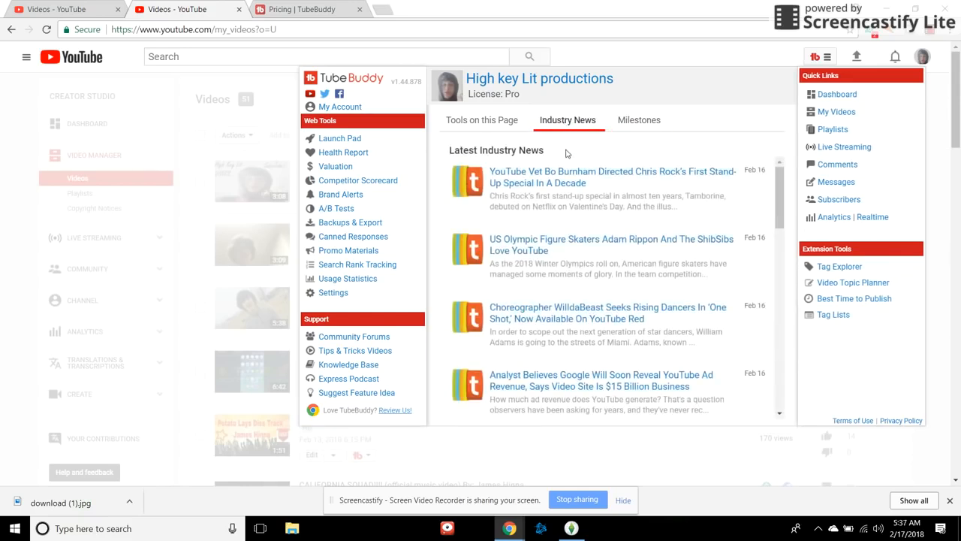
{"action": "mouse_move", "coordinate": [339, 204]}
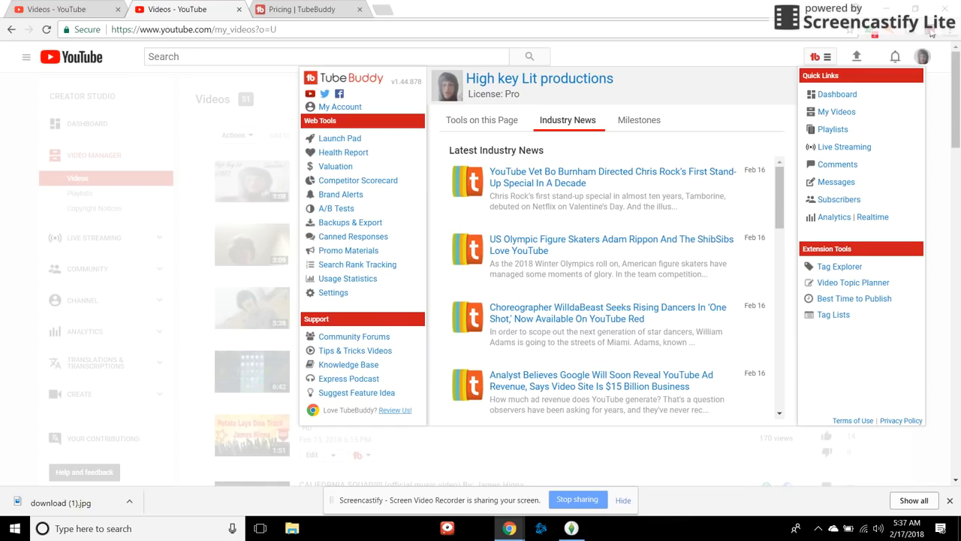
{"action": "mouse_move", "coordinate": [932, 33]}
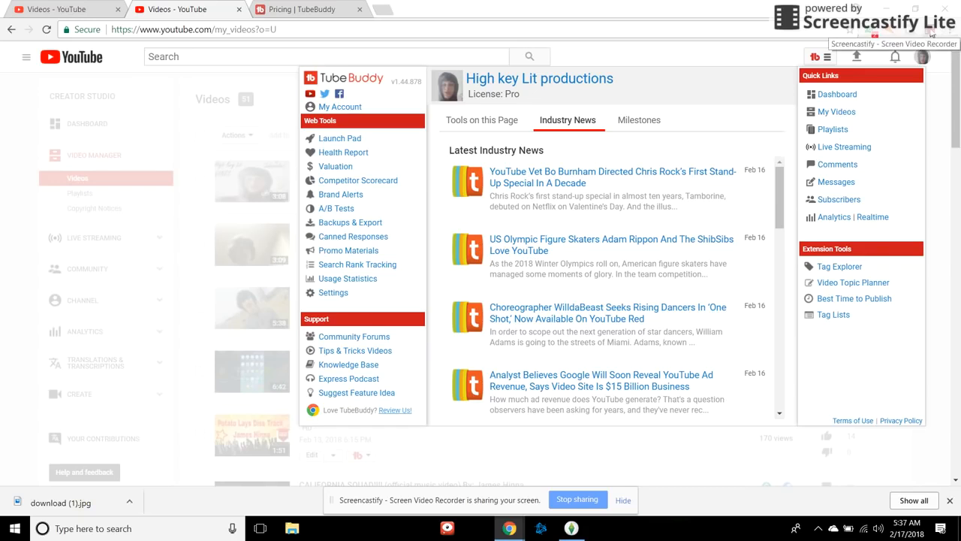